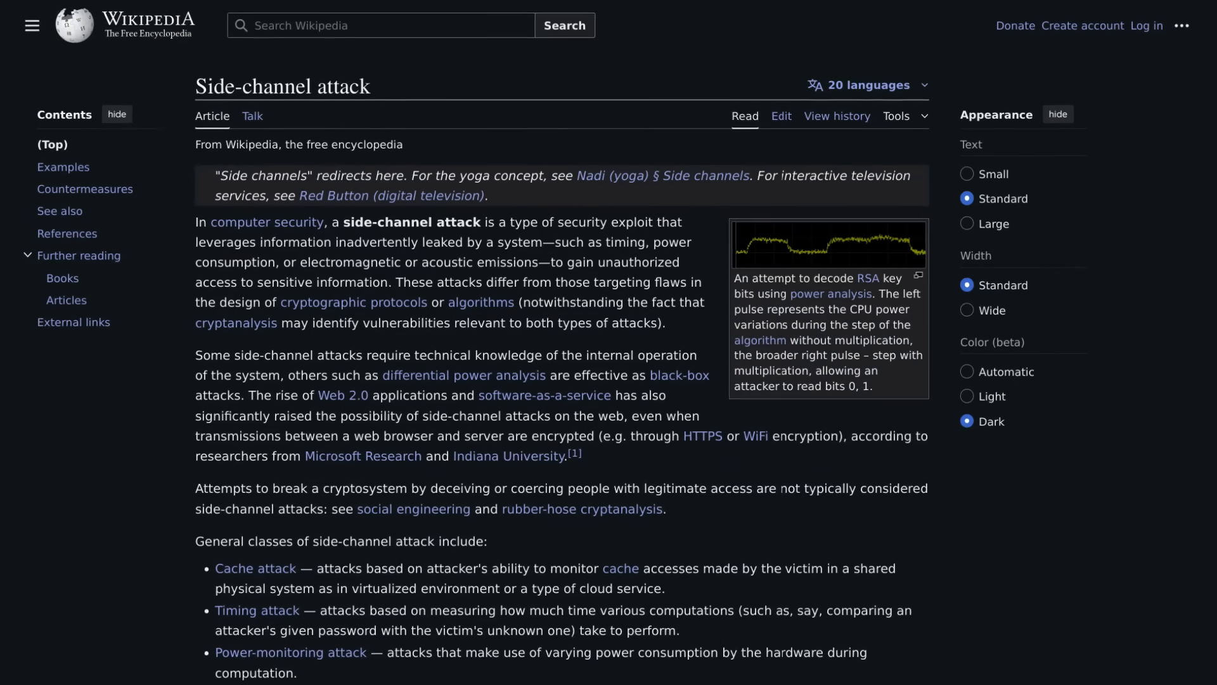
# Lower the CPU Fan1 level 3 fan speed in Hardware Monitor.
pyautogui.scroll(-3)
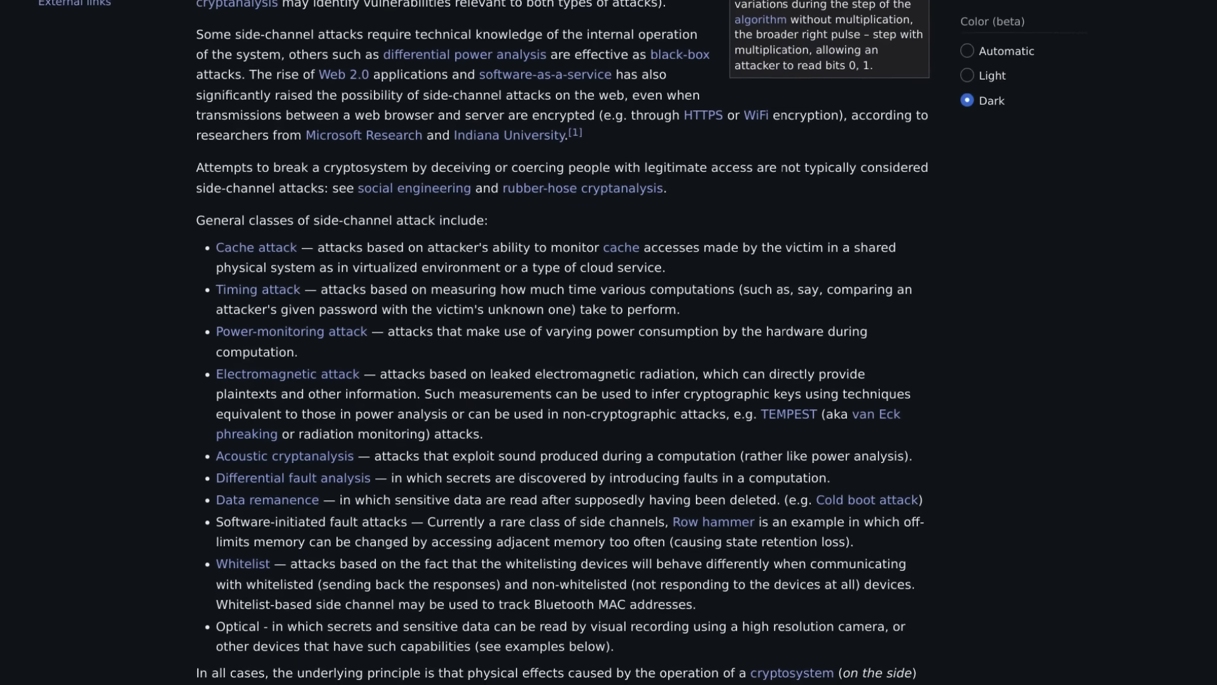
pyautogui.scroll(-3)
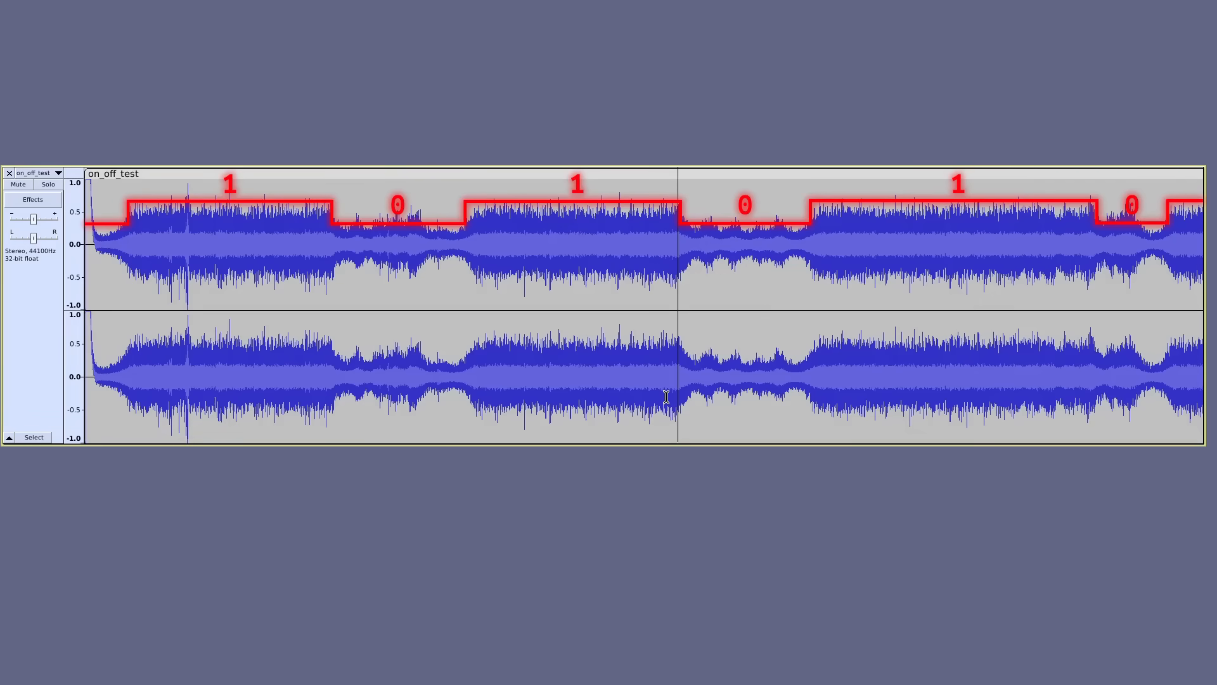
pyautogui.moveTo(609, 491)
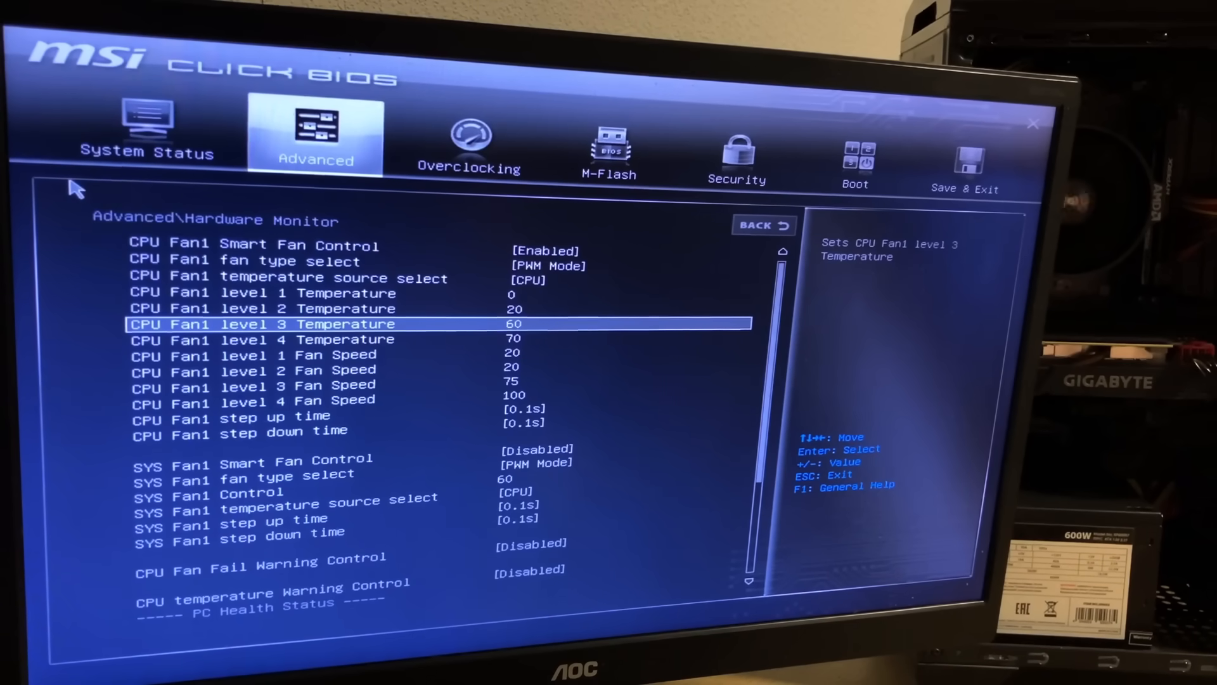
pyautogui.press('down')
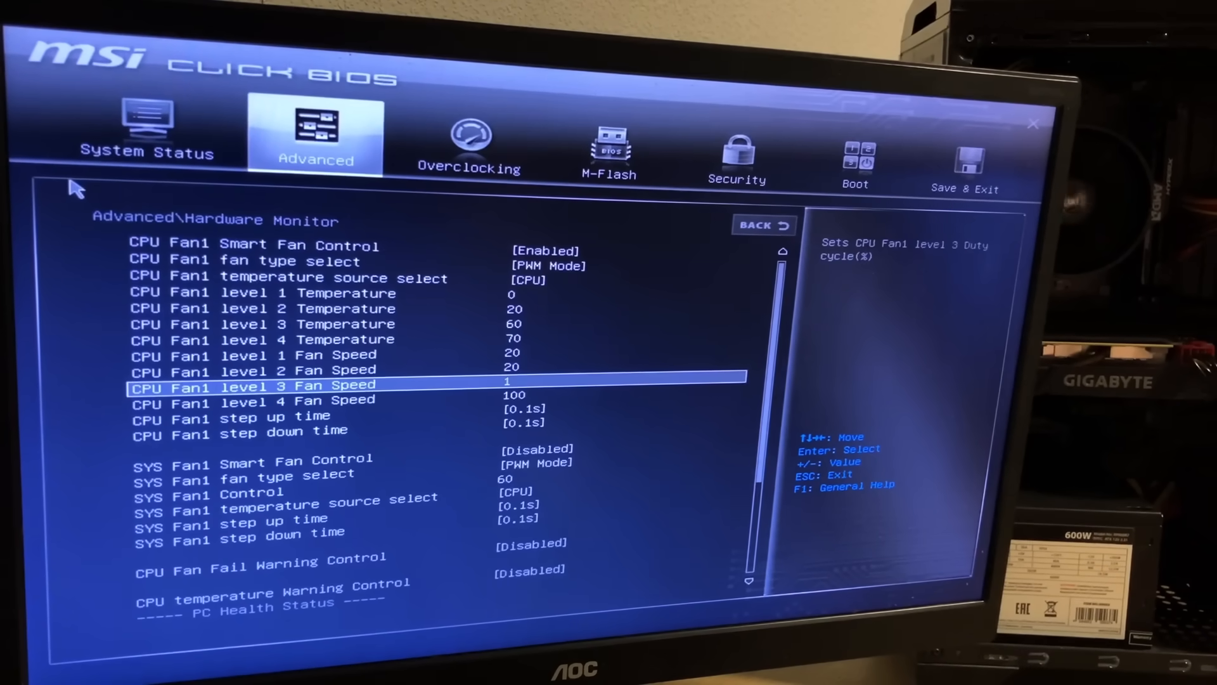
# Save the BIOS configuration via Save & Exit and reboot the system.
pyautogui.click(855, 147)
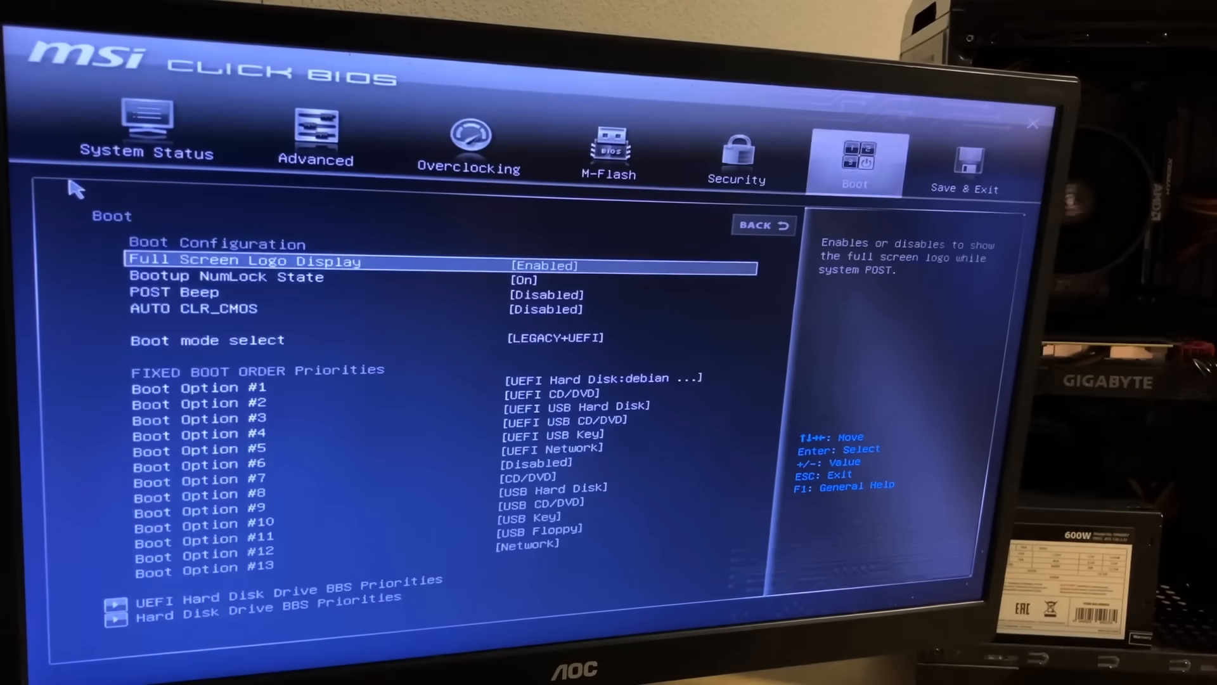
pyautogui.click(966, 160)
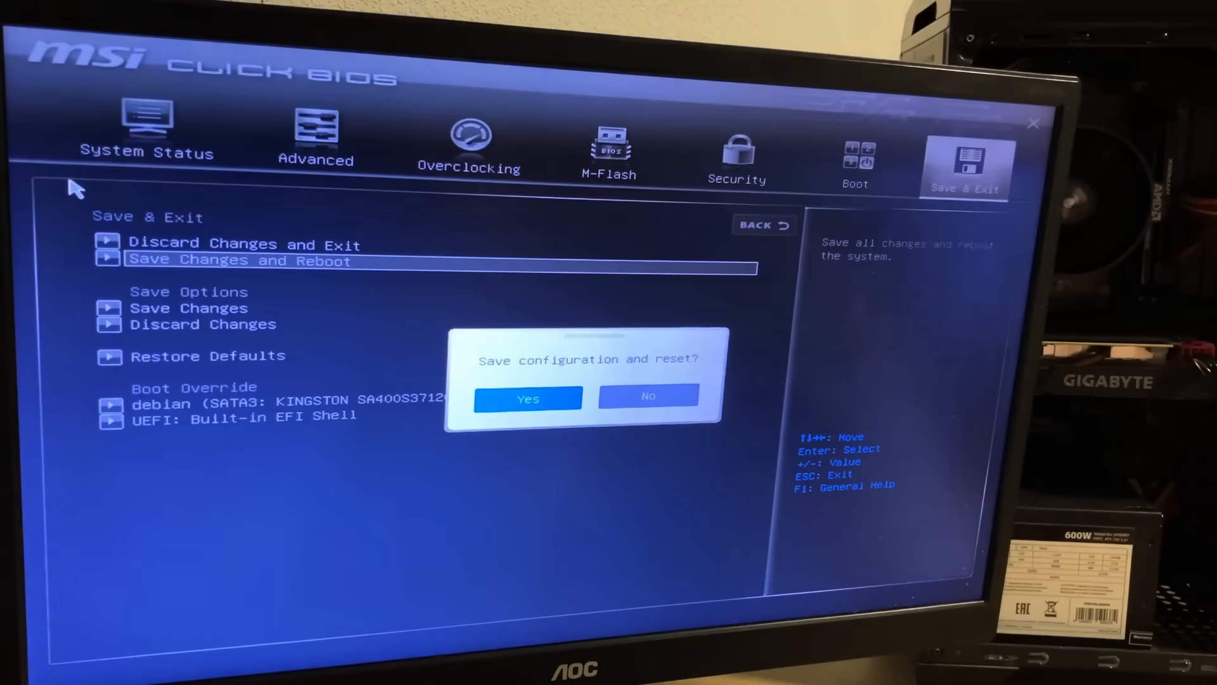
pyautogui.click(527, 397)
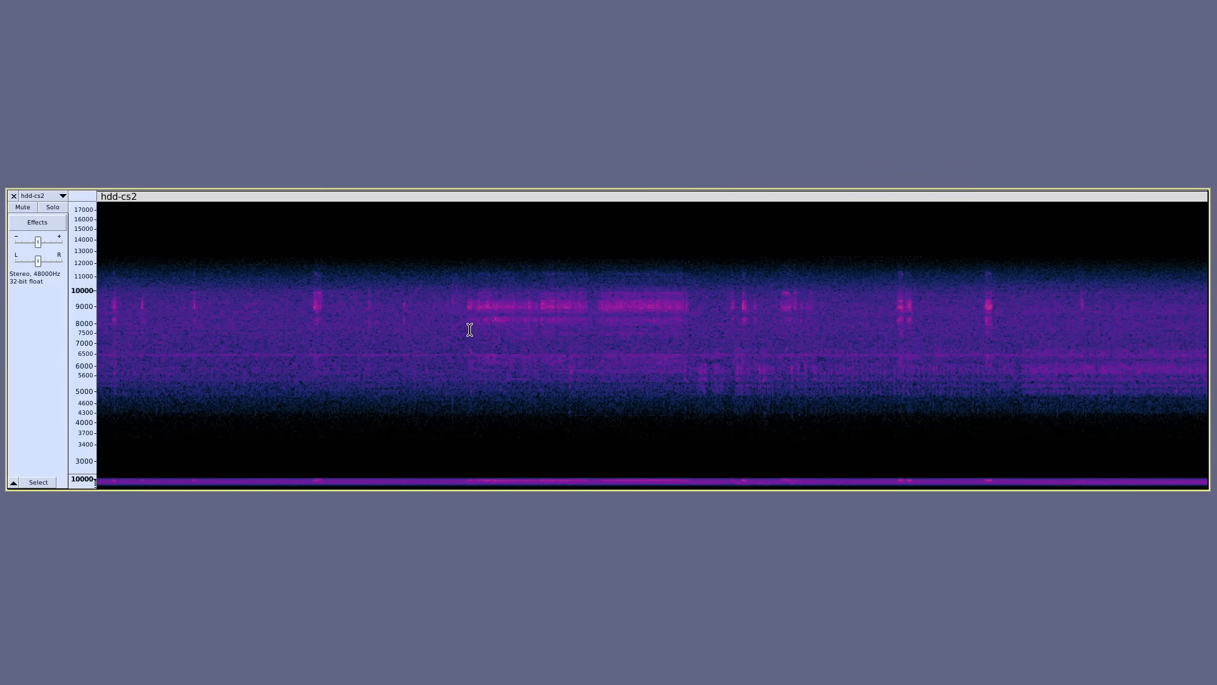
pyautogui.moveTo(469, 340); pyautogui.dragTo(662, 340)
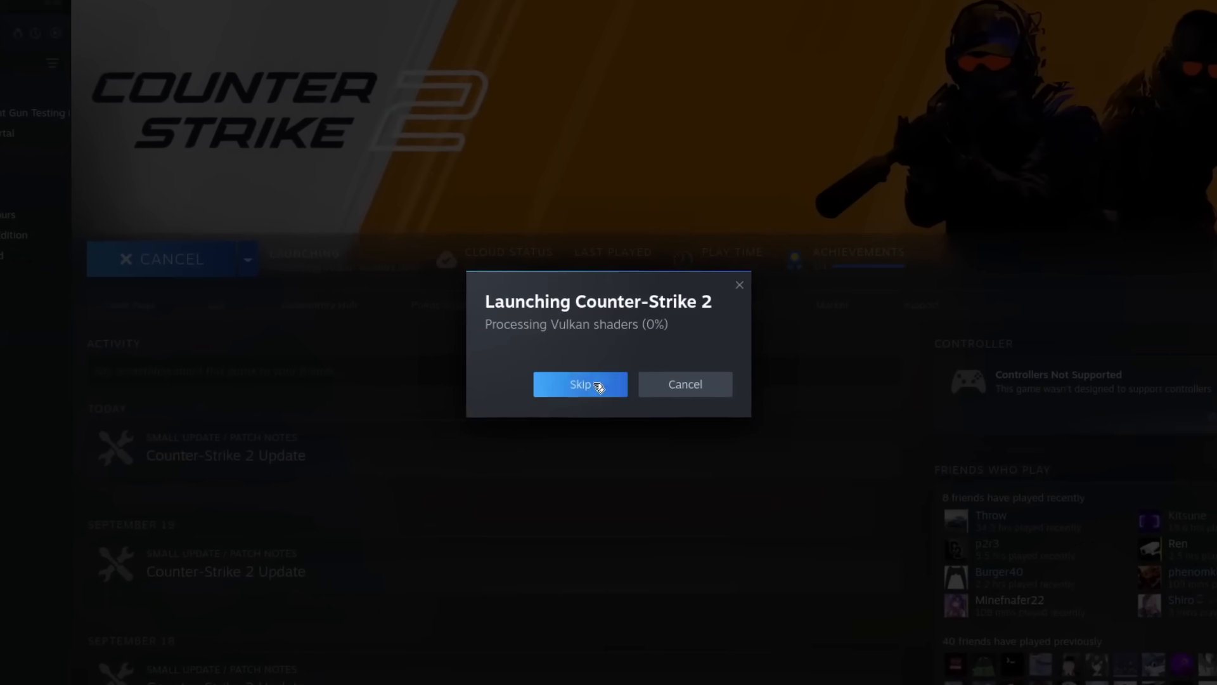
# Skip Vulkan shader processing so Counter-Strike 2 launches immediately.
pyautogui.click(580, 384)
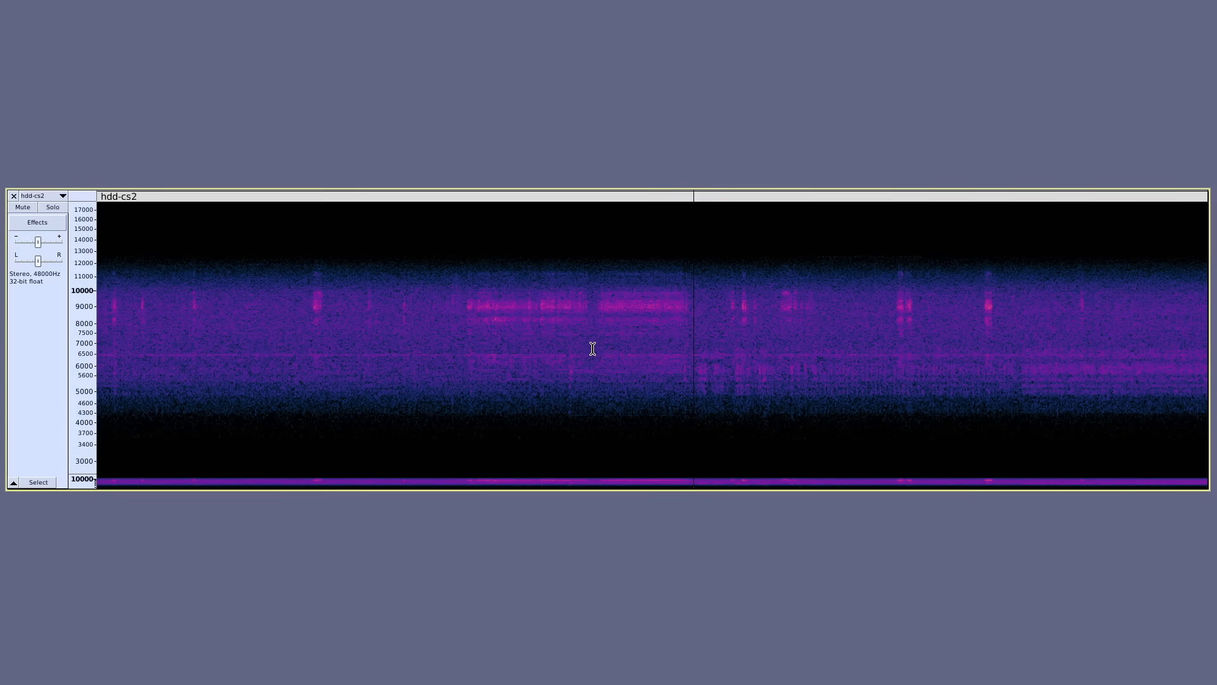
pyautogui.moveTo(650, 344)
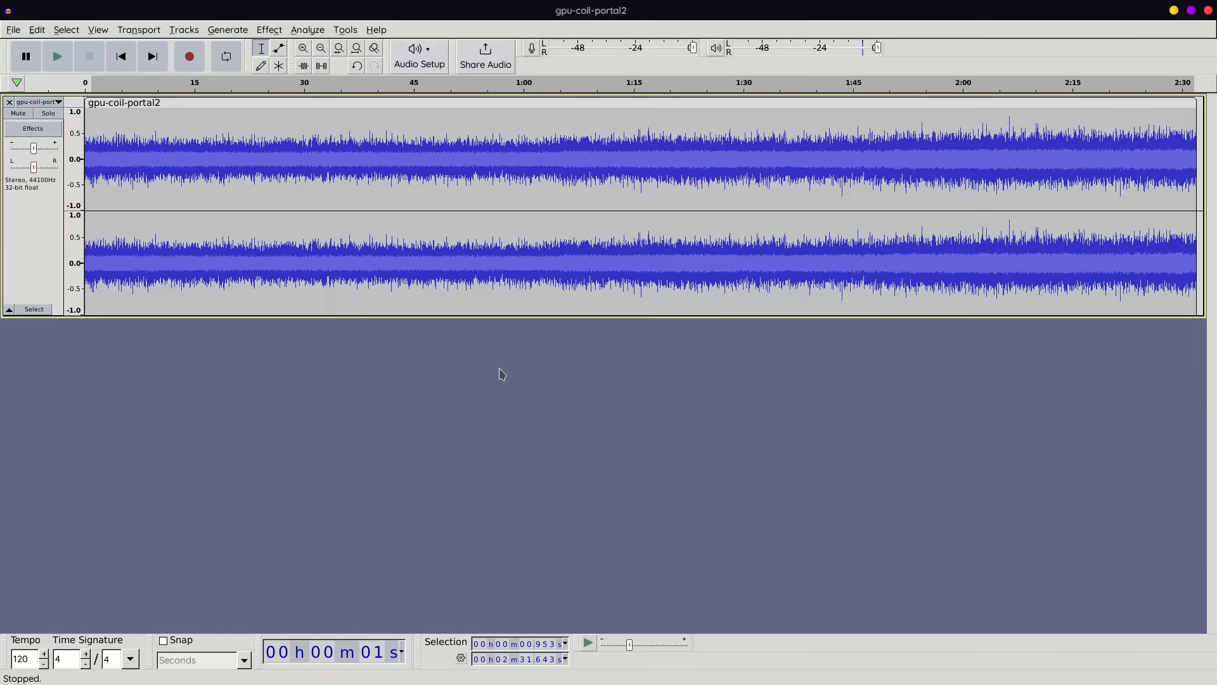
# Bring up the track menu for the gpu-coil-portal2 recording.
pyautogui.click(58, 102)
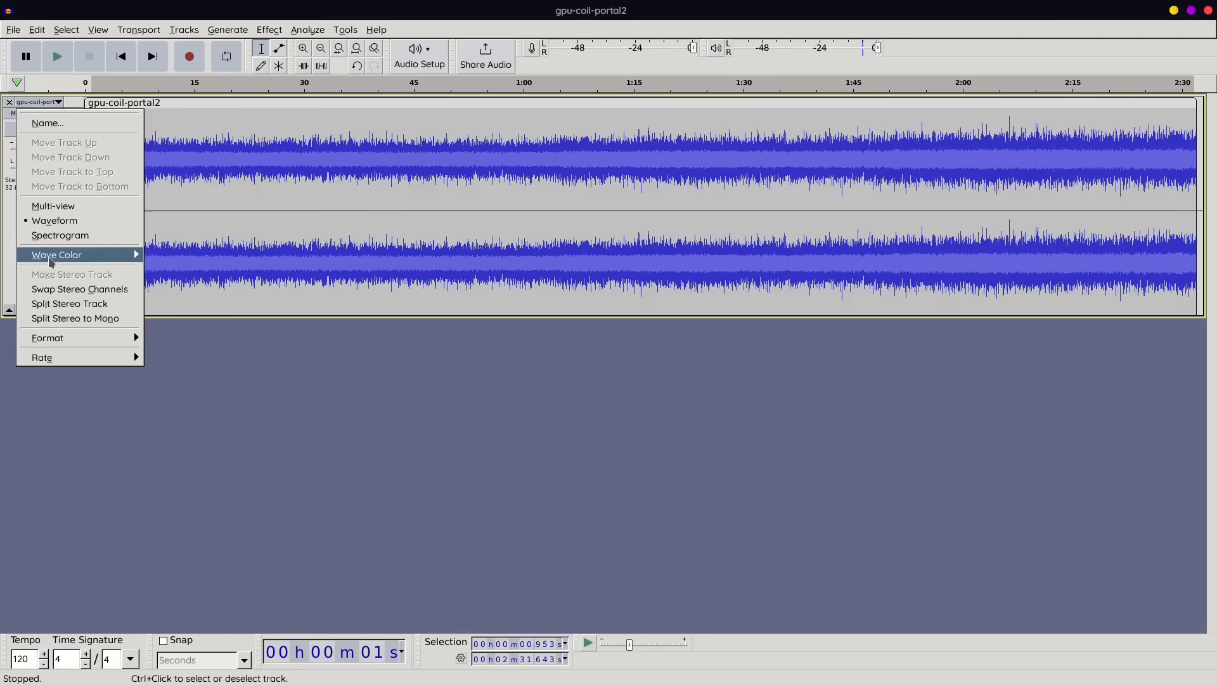
# Show the track as a spectrogram and select the 6–17 kHz band up to about 1:07.
pyautogui.click(60, 236)
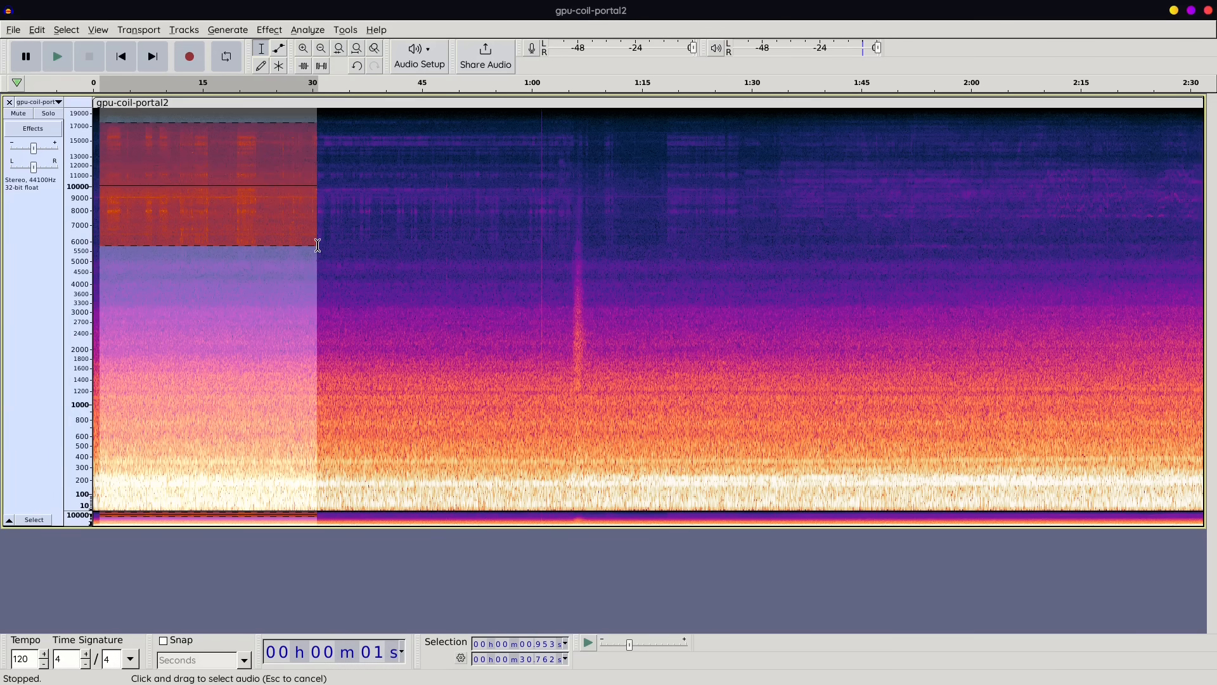
pyautogui.moveTo(314, 246); pyautogui.dragTo(581, 252)
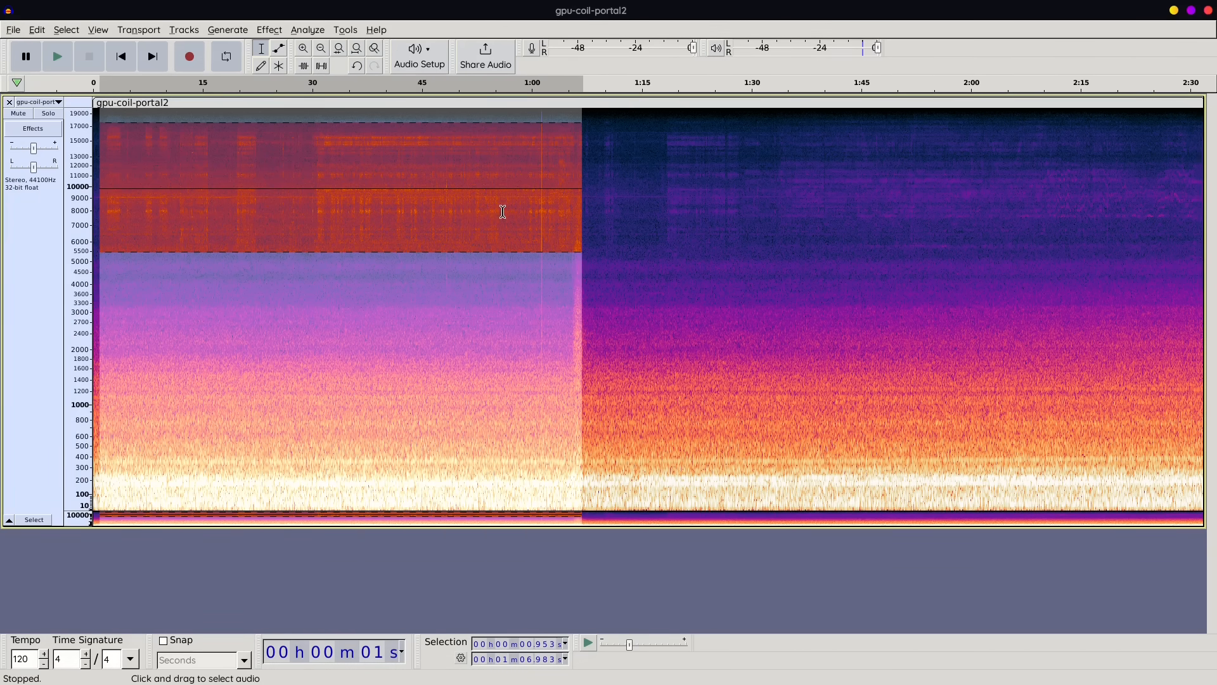
pyautogui.click(269, 29)
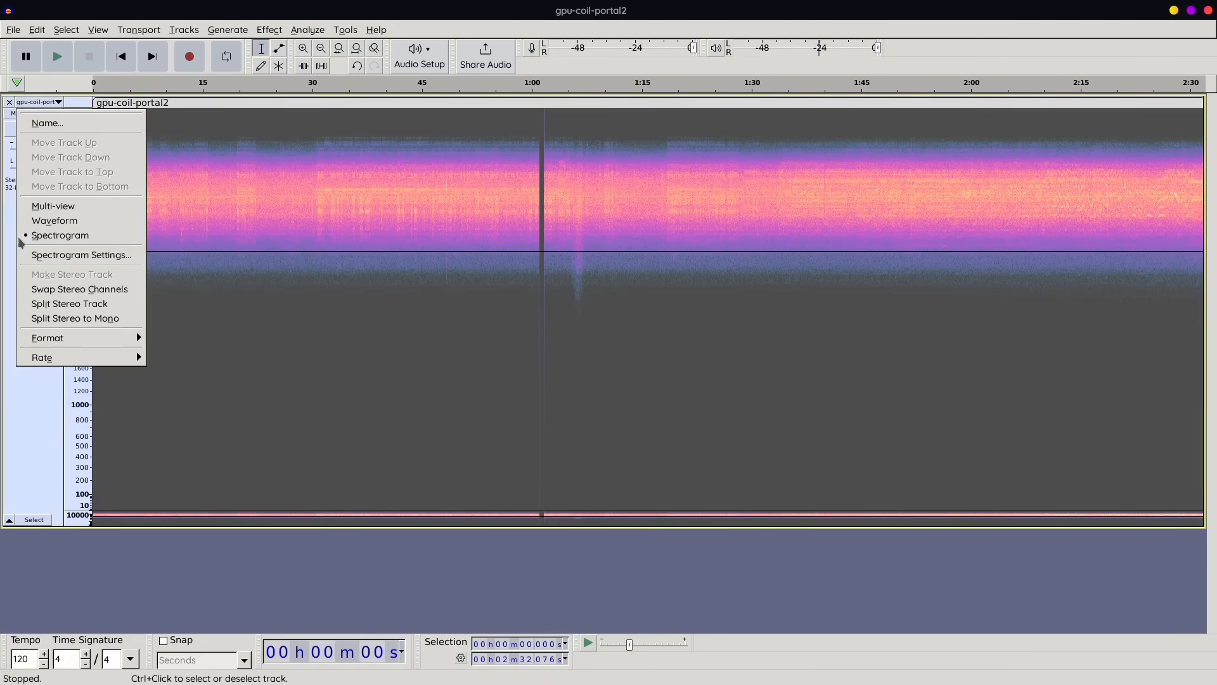
# Retune Spectrogram Settings range and gain so the 6–15 kHz whine band stands out.
pyautogui.click(55, 221)
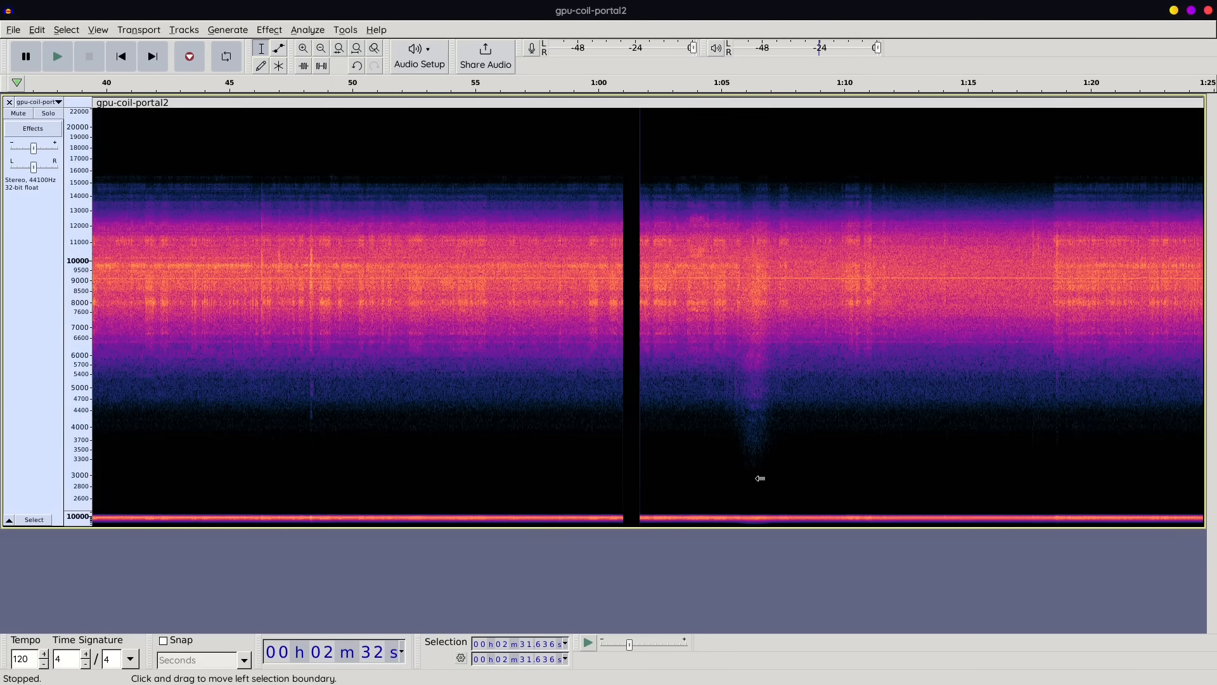
pyautogui.hscroll(3)
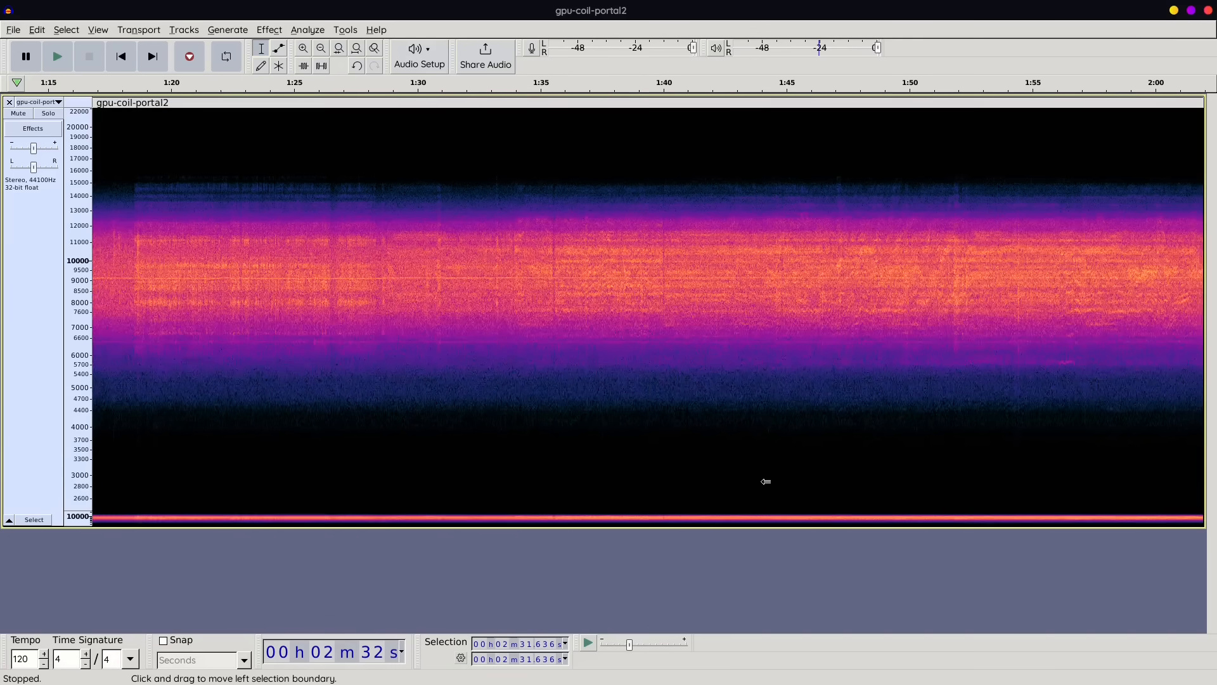
pyautogui.hscroll(3)
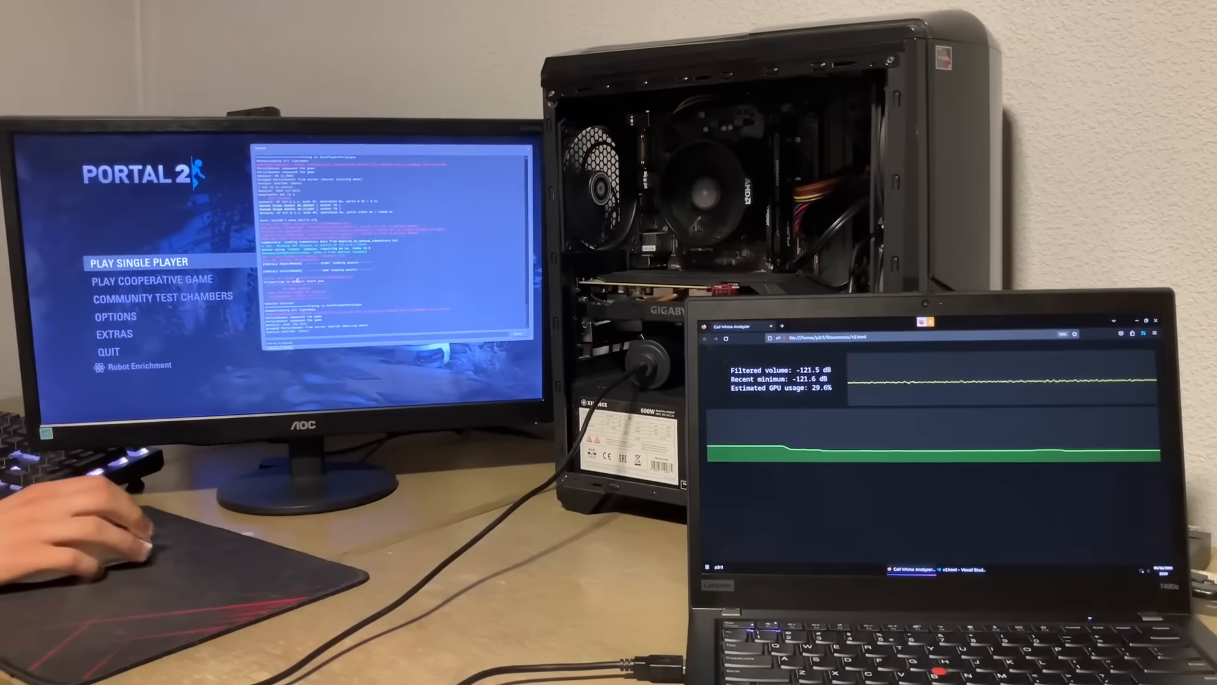
pyautogui.click(137, 262)
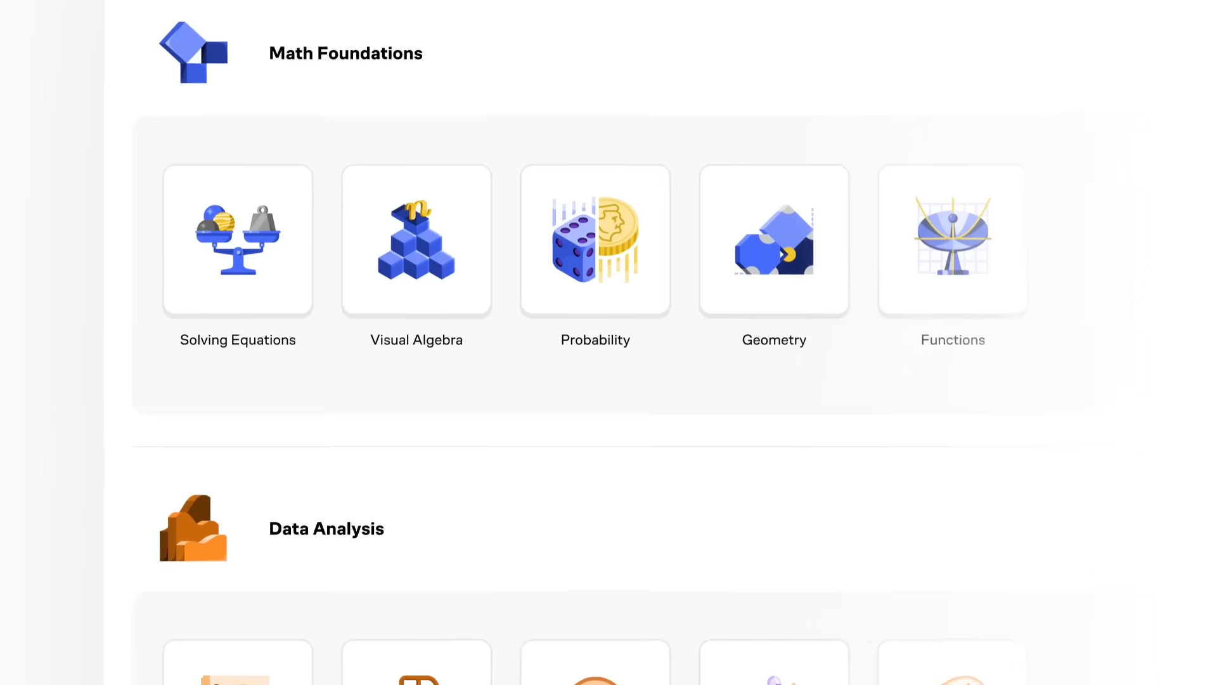
# Run the if-else delivery program in the Market district puzzle.
pyautogui.scroll(-3)
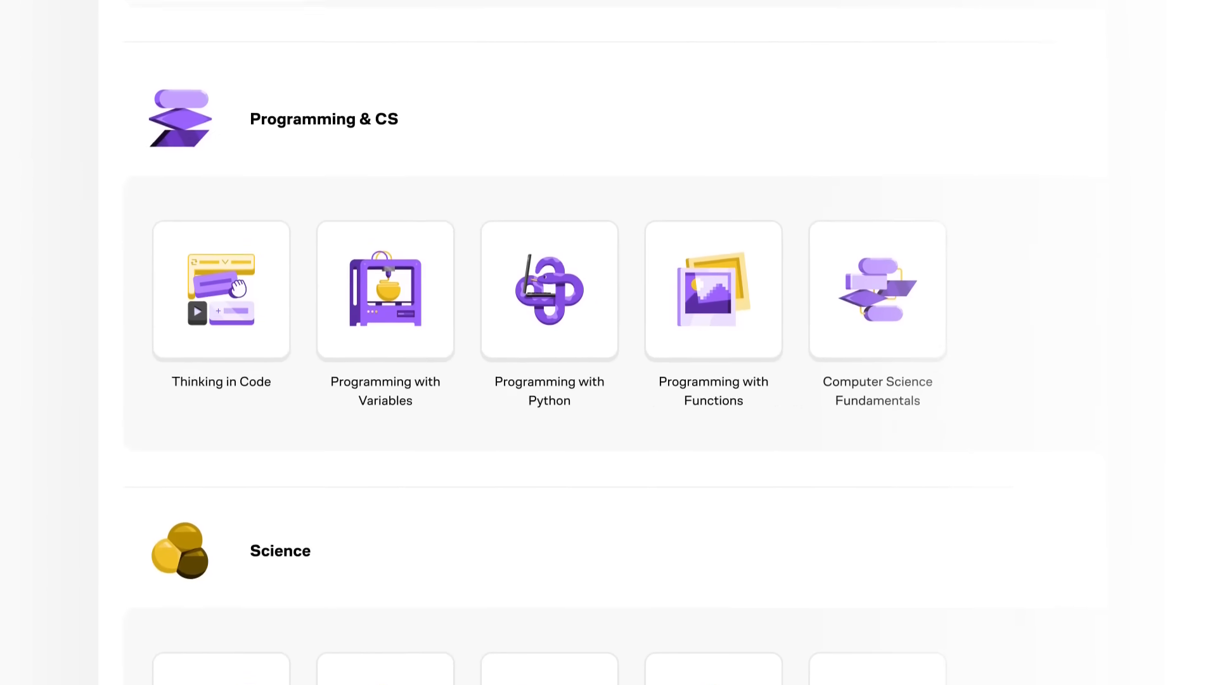
pyautogui.scroll(-3)
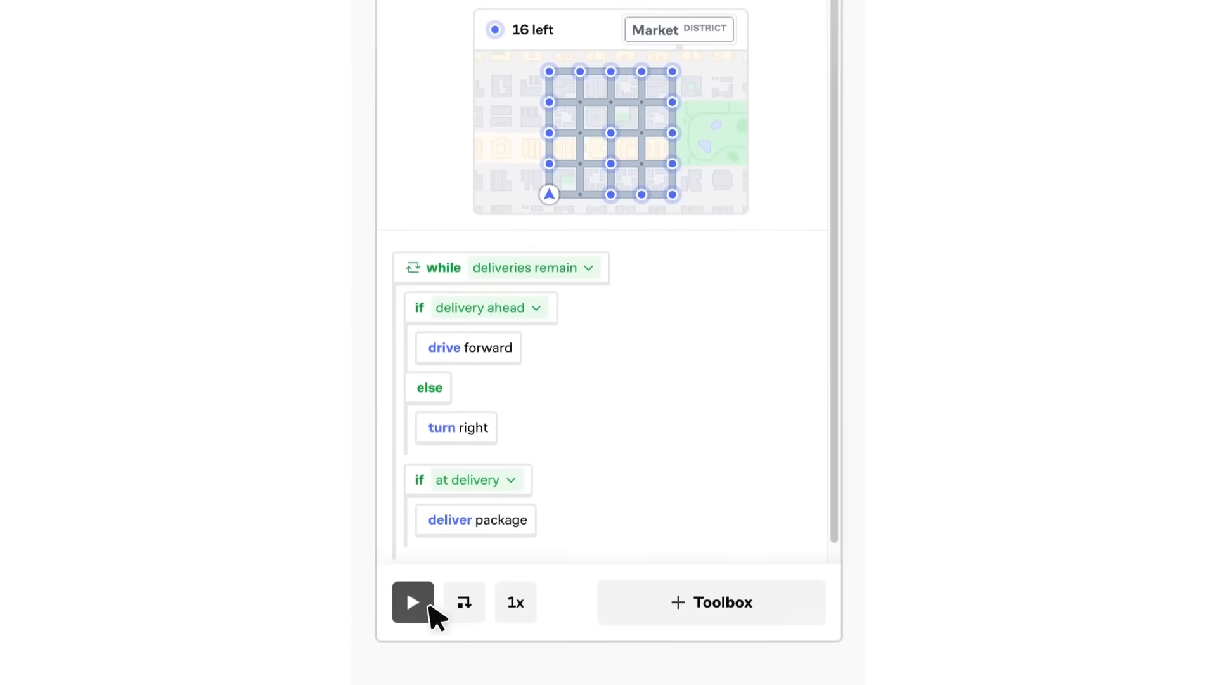
pyautogui.click(412, 600)
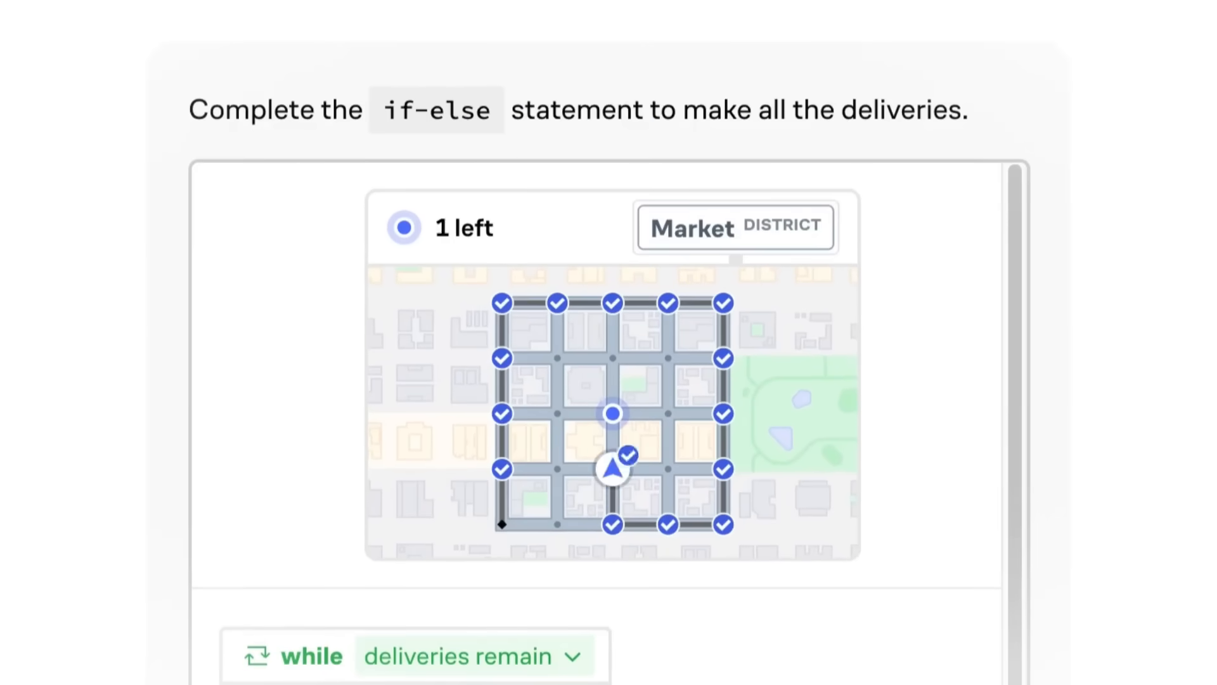